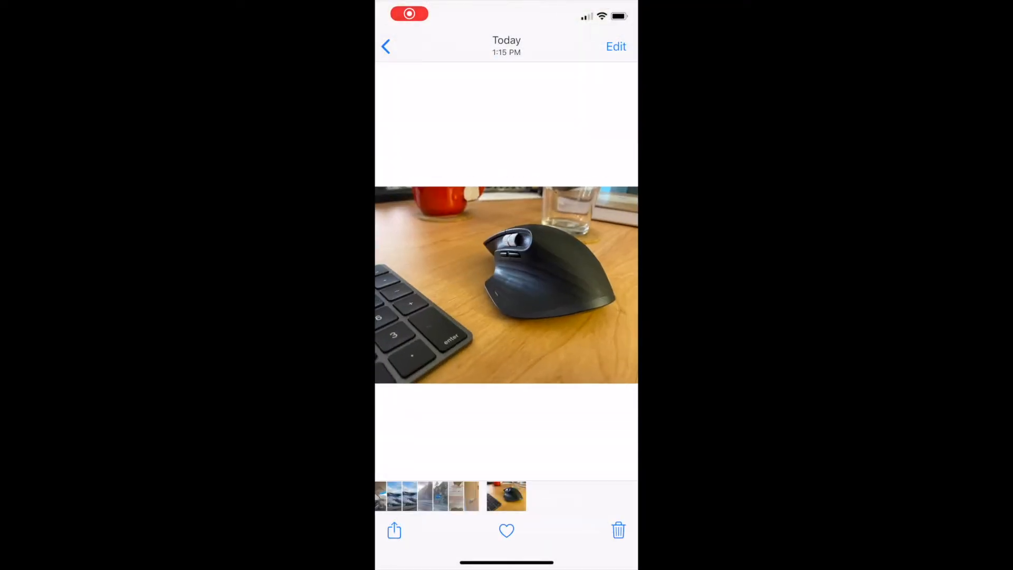
# Navigate from the library to Albums and open the Hidden album showing the mouse photo
pyautogui.click(395, 531)
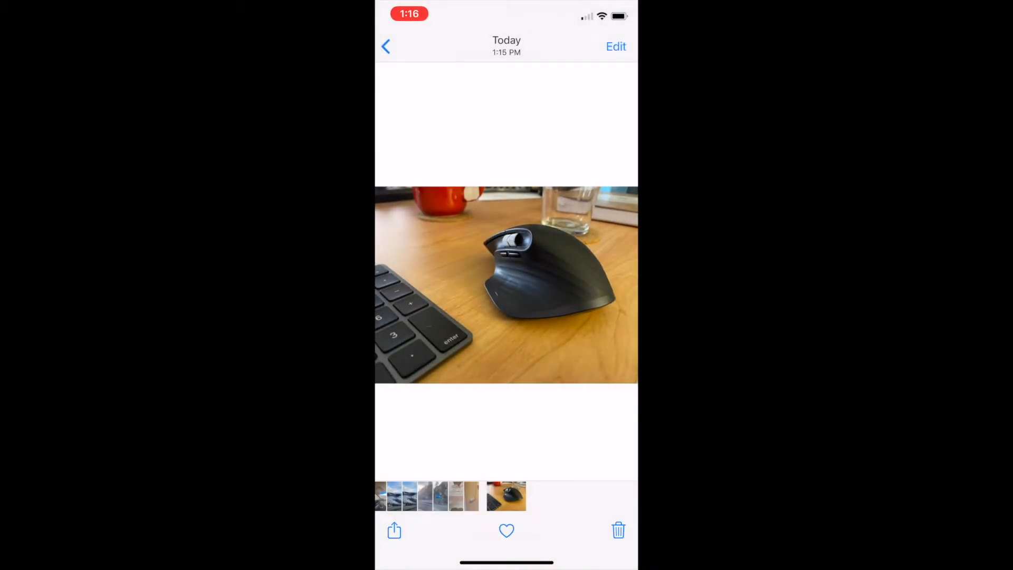
pyautogui.click(389, 44)
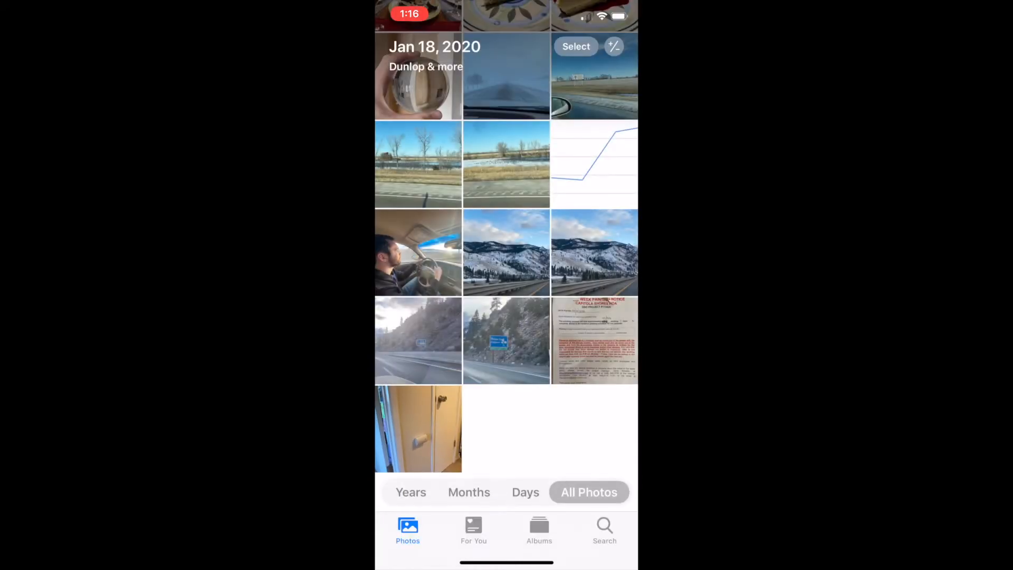
pyautogui.click(539, 528)
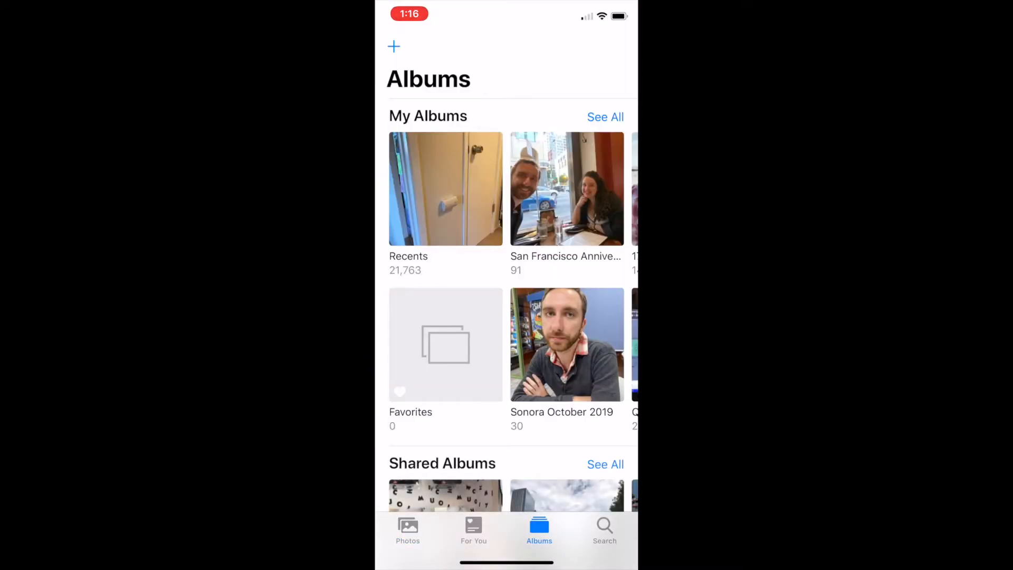
pyautogui.scroll(-3)
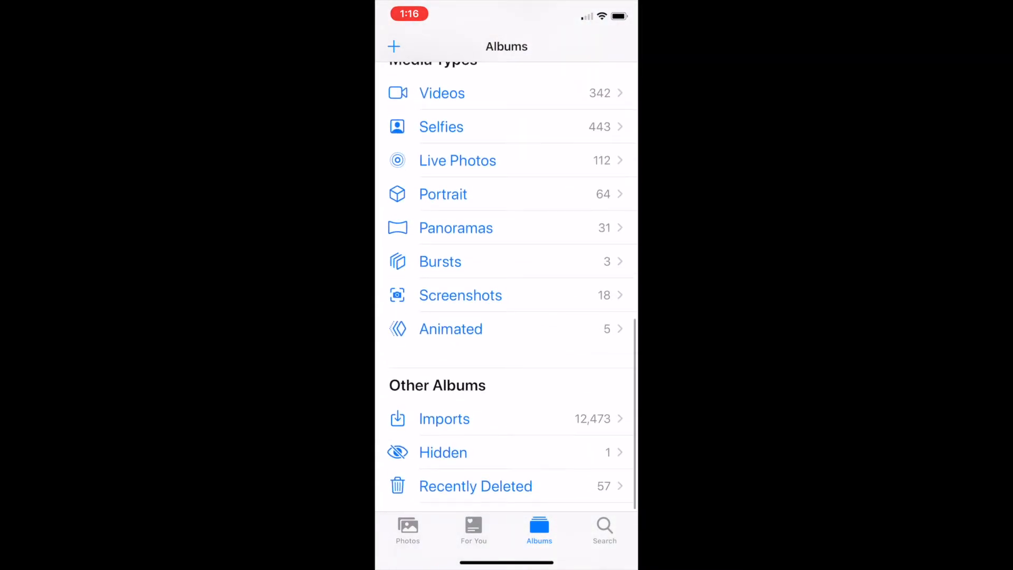
pyautogui.click(443, 453)
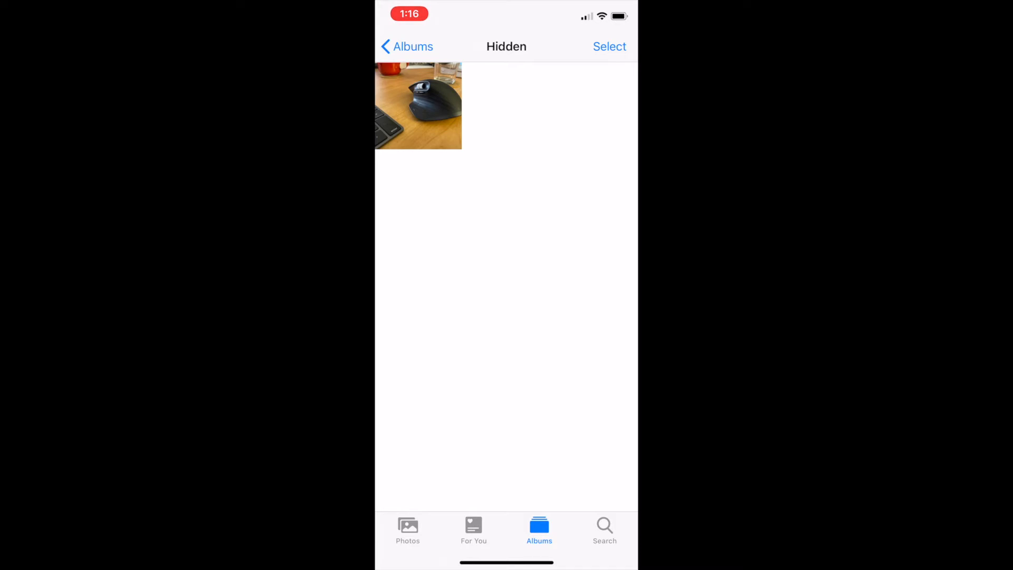
# Leave Photos toward Notes to begin a new note in the Work folder
pyautogui.click(412, 46)
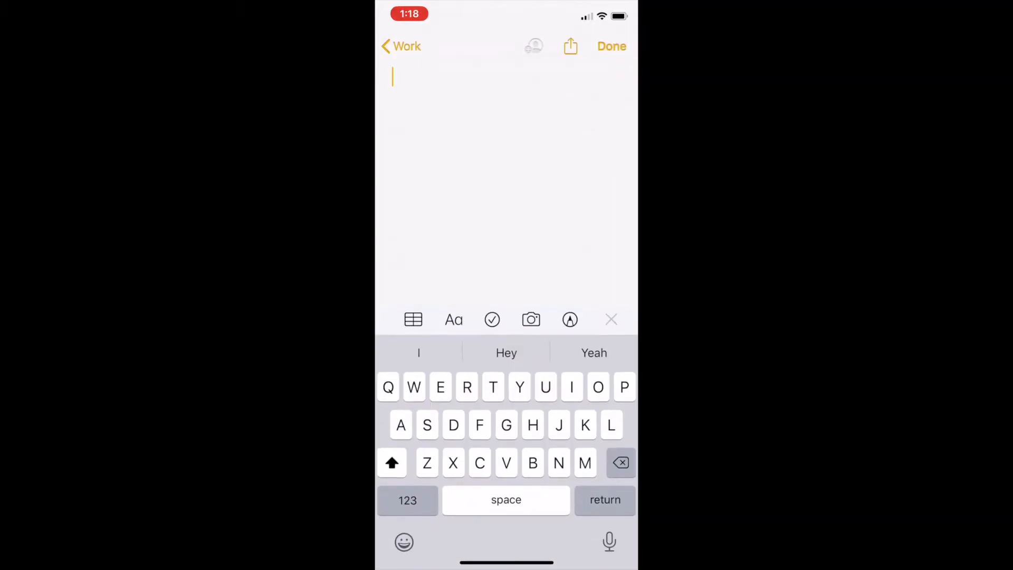
# Insert the mouse-on-desk photo into the note from the Photo Library
pyautogui.click(531, 319)
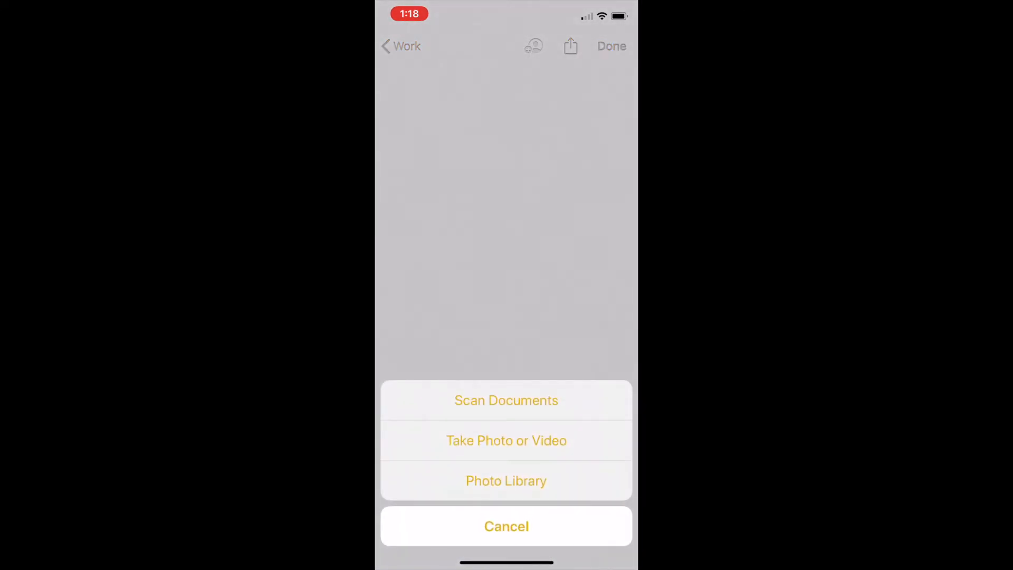
pyautogui.click(506, 481)
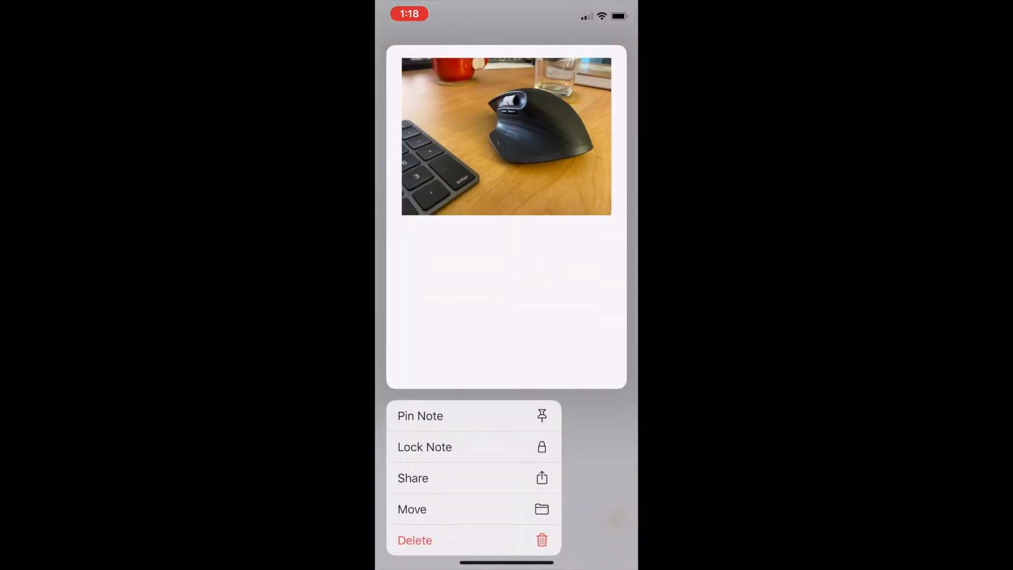
# Exit Notes and launch Folder Lock to its main category grid
pyautogui.click(424, 448)
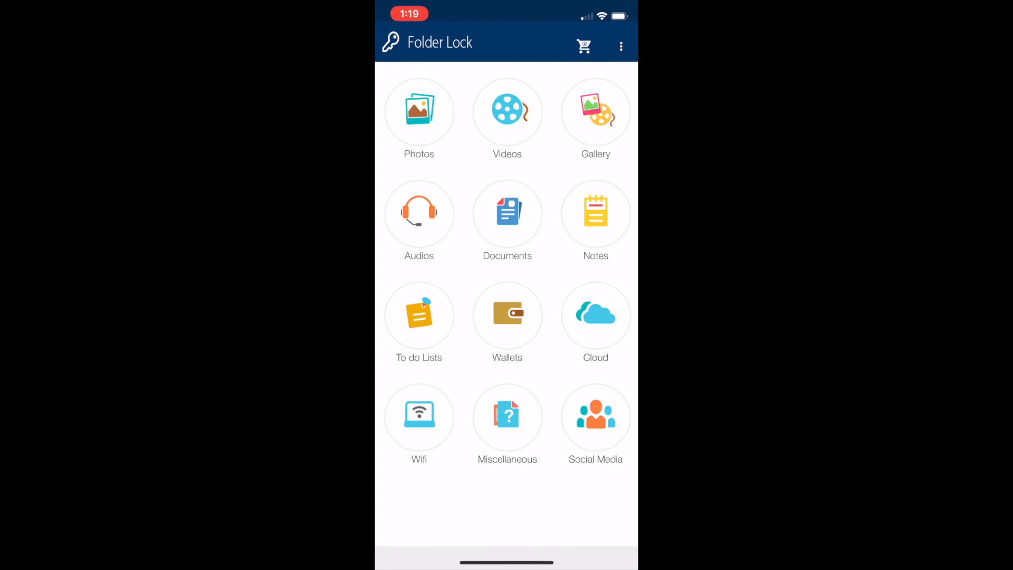
pyautogui.click(419, 112)
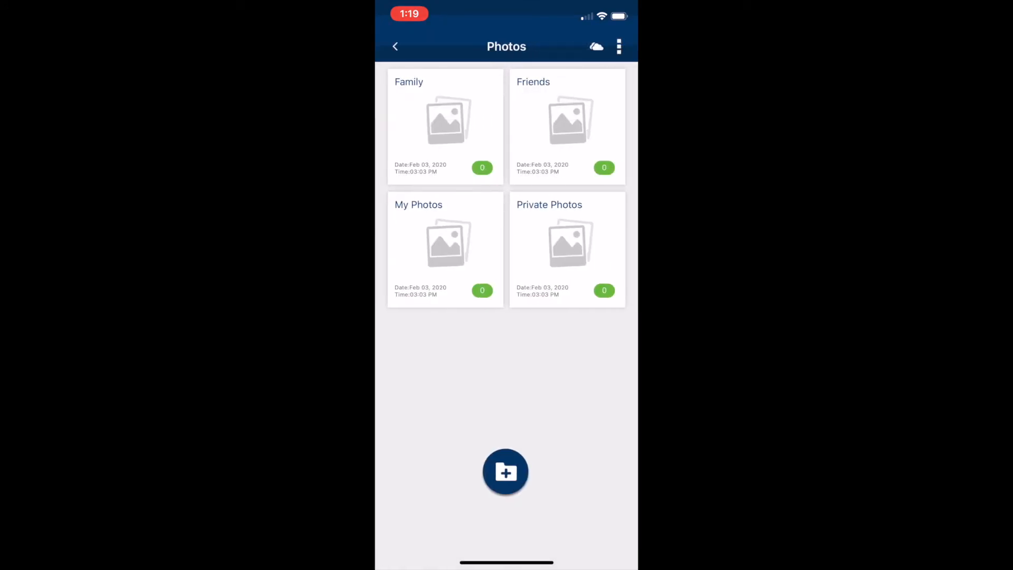
pyautogui.click(505, 472)
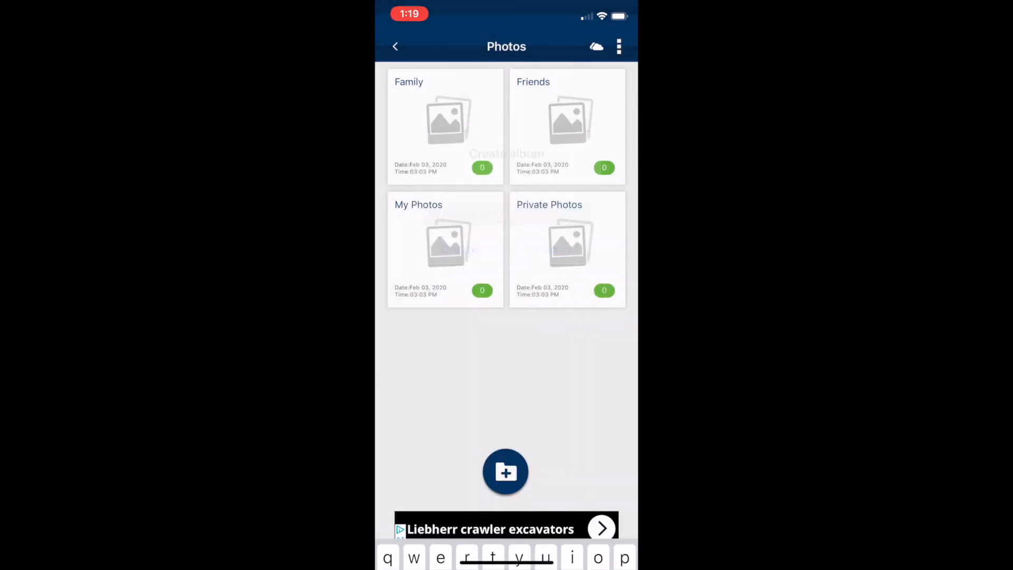
pyautogui.click(395, 47)
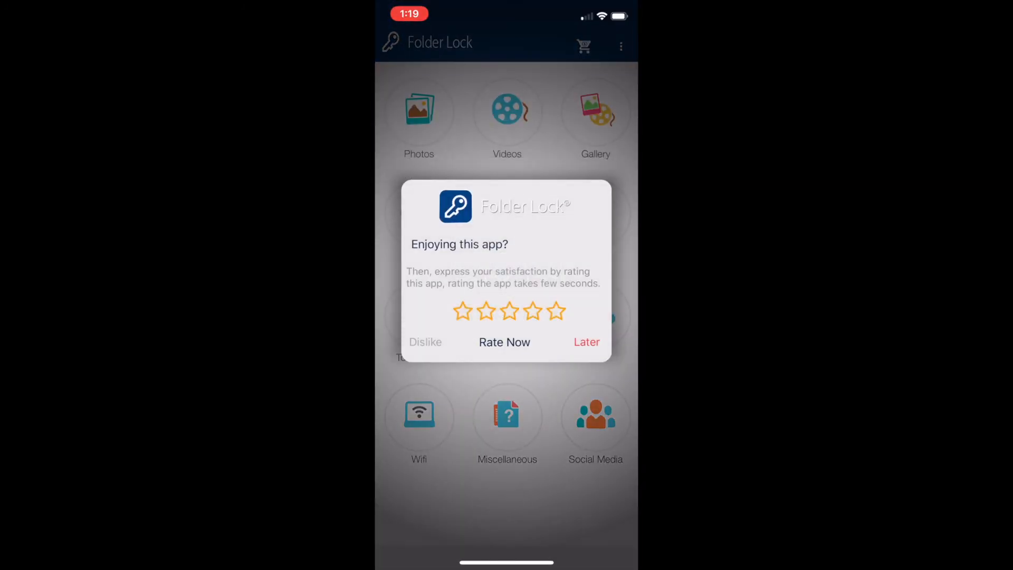
pyautogui.click(587, 342)
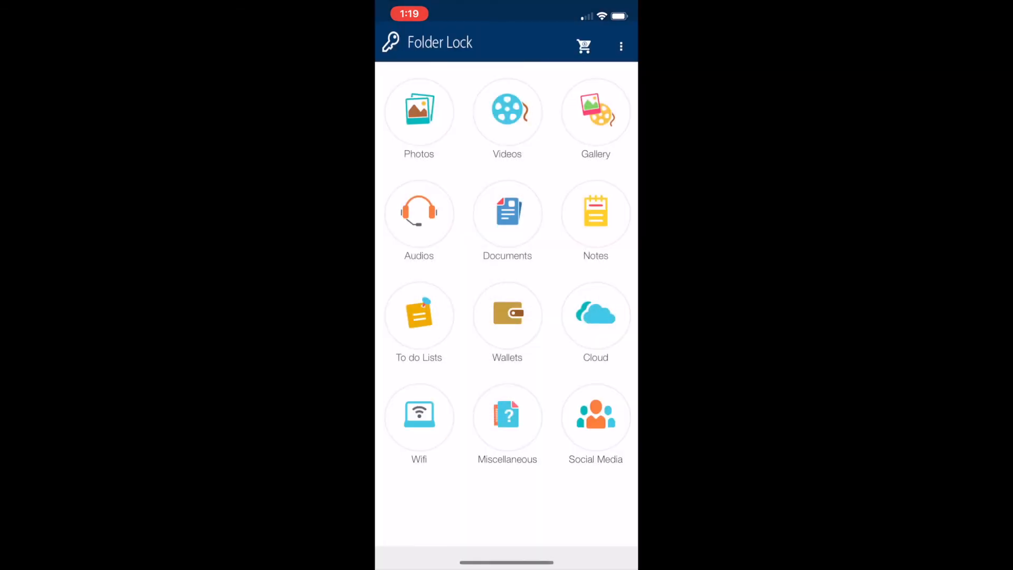
# Start a new note in Folder Lock's Notes section with the text 'Heres a'
pyautogui.click(595, 213)
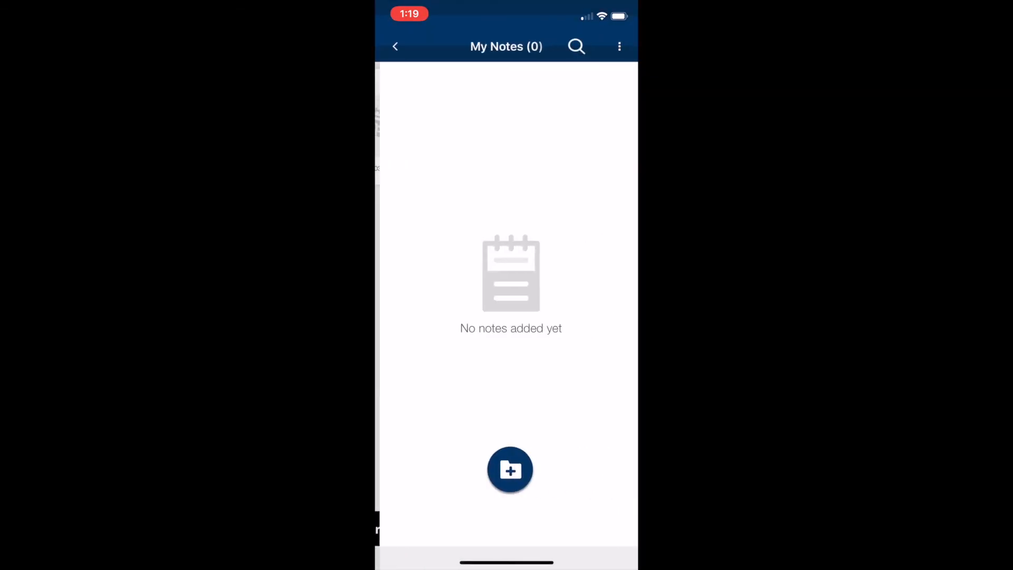
pyautogui.click(510, 469)
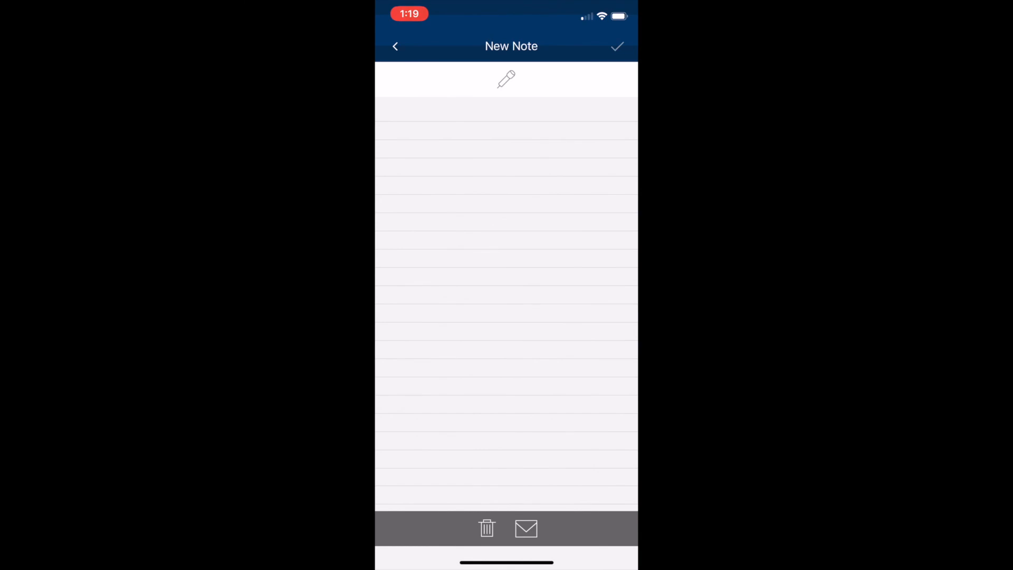
pyautogui.write('Heres a')
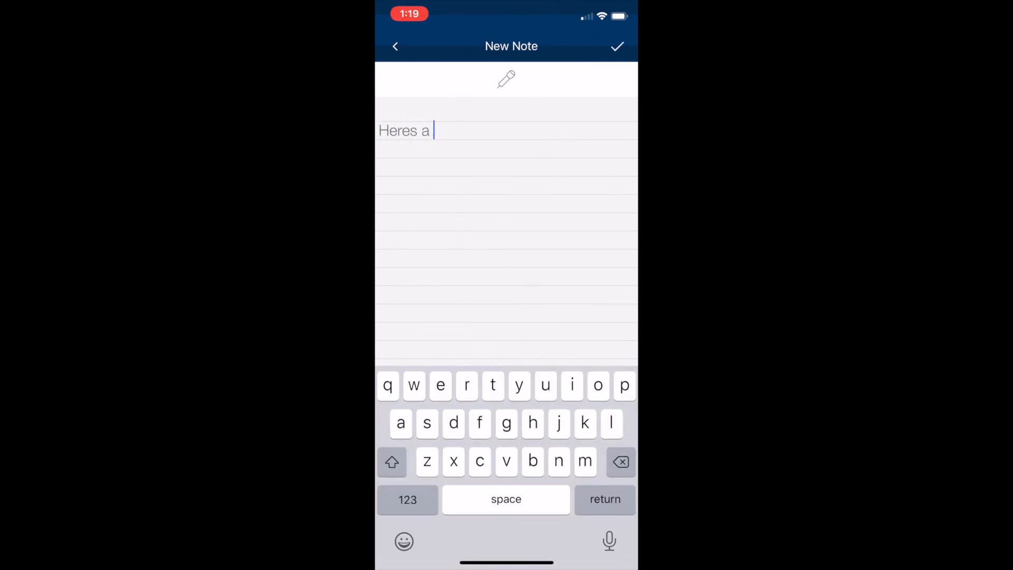